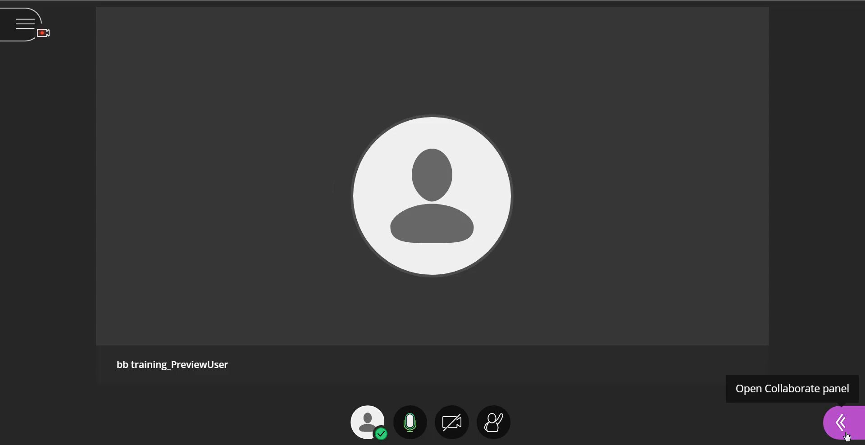
Open the Collaborate panel's chat list showing the Everyone and Moderators channels
left_click(840, 422)
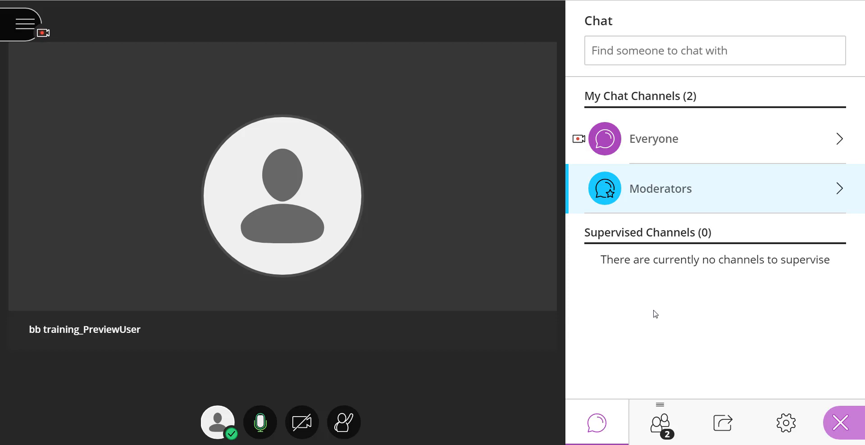
mouse_move(708, 206)
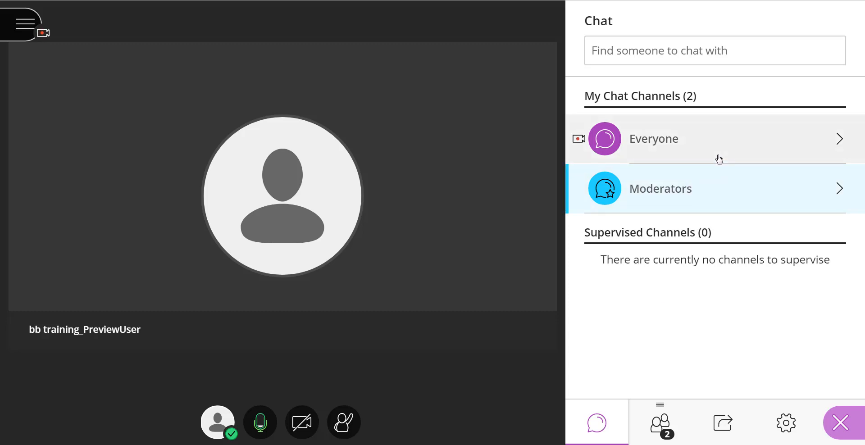
mouse_move(722, 199)
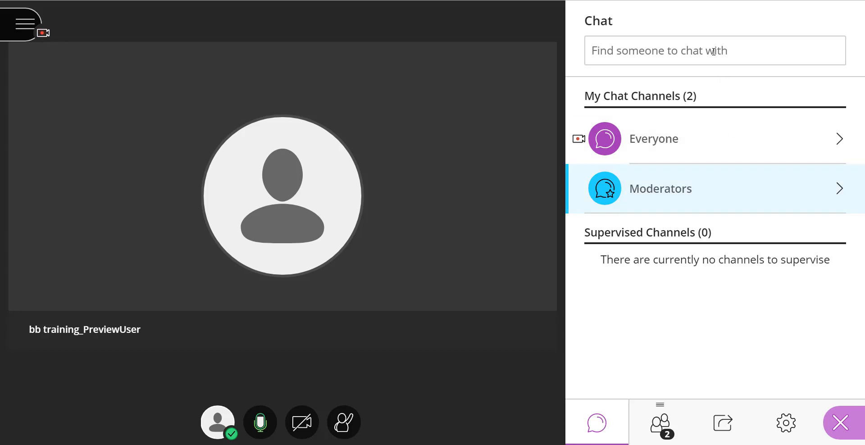
Search 'train' and open a supervised private chat with bb training_PreviewUser
left_click(714, 50)
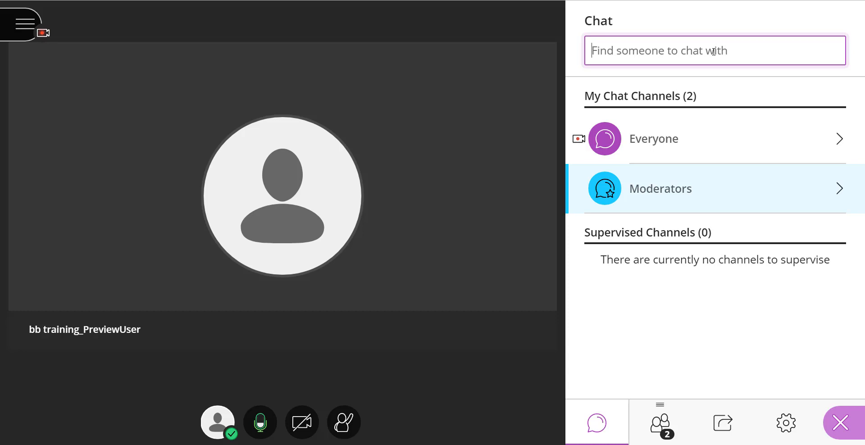
type("train")
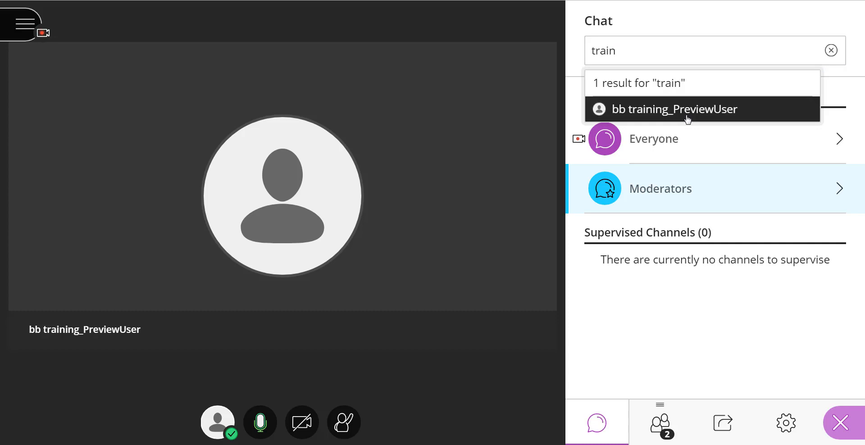
left_click(674, 109)
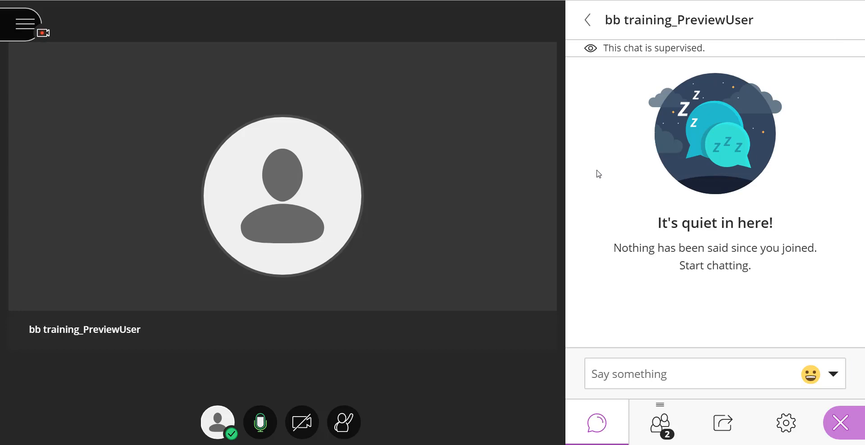
mouse_move(625, 70)
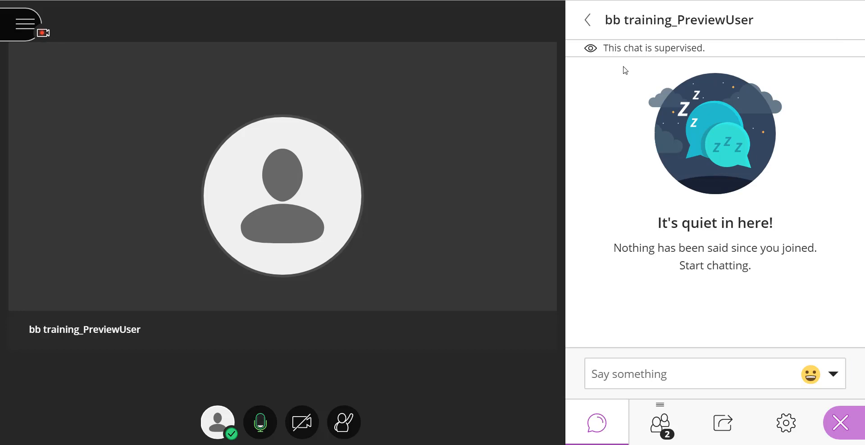
double_click(654, 48)
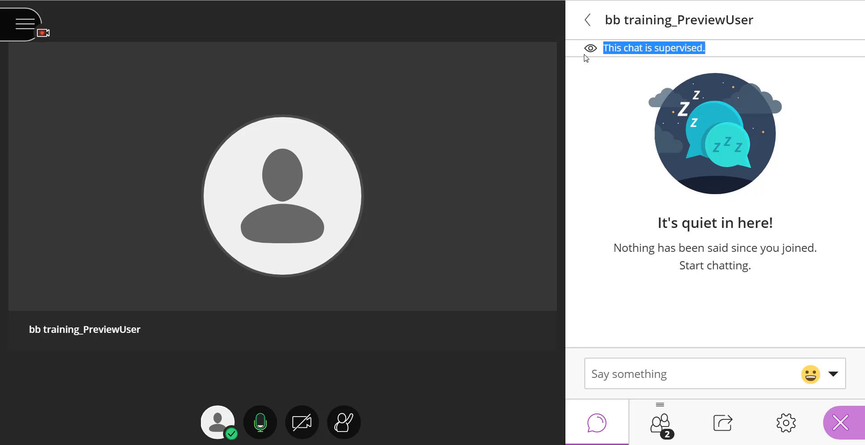
mouse_move(590, 56)
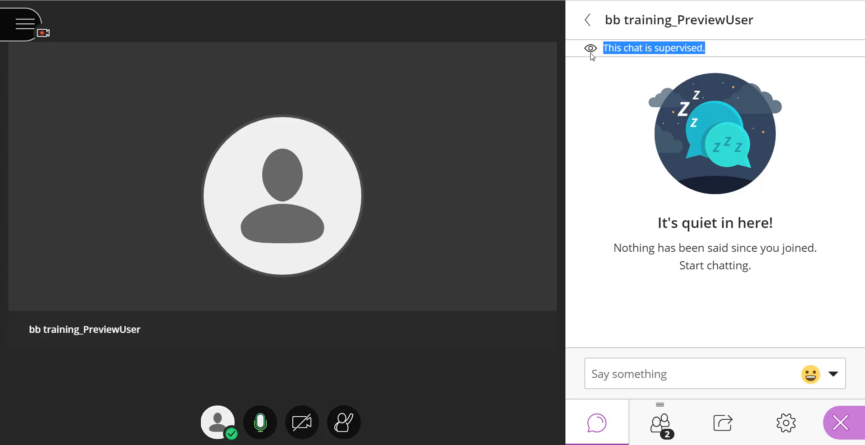
mouse_move(593, 62)
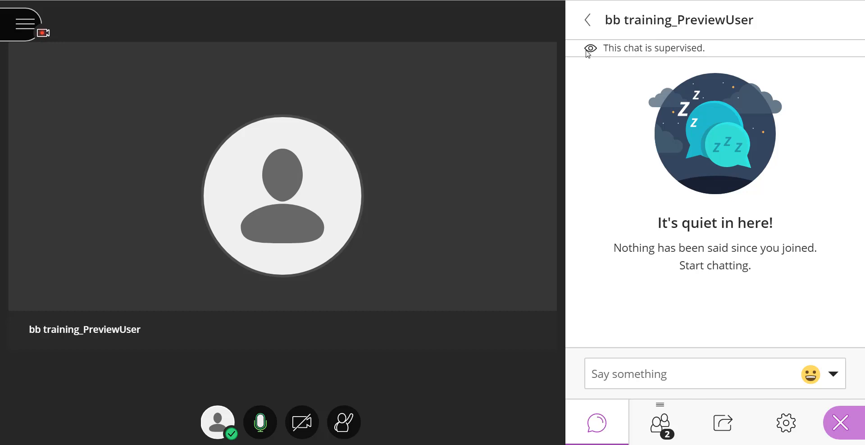
mouse_move(604, 55)
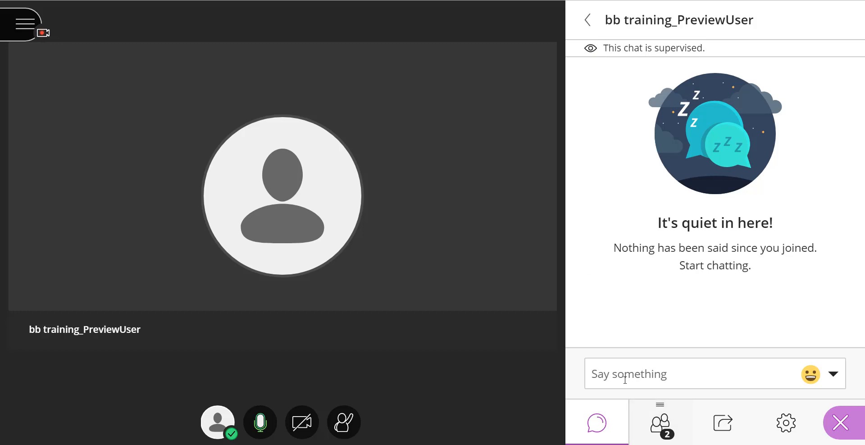
Send 'Hello bbtraining PreviewUser, do you have questions?' in the private chat
left_click(700, 374)
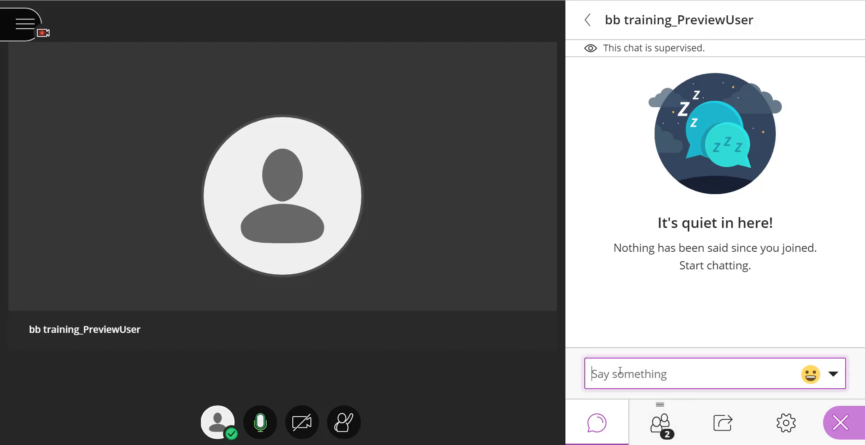
type("He")
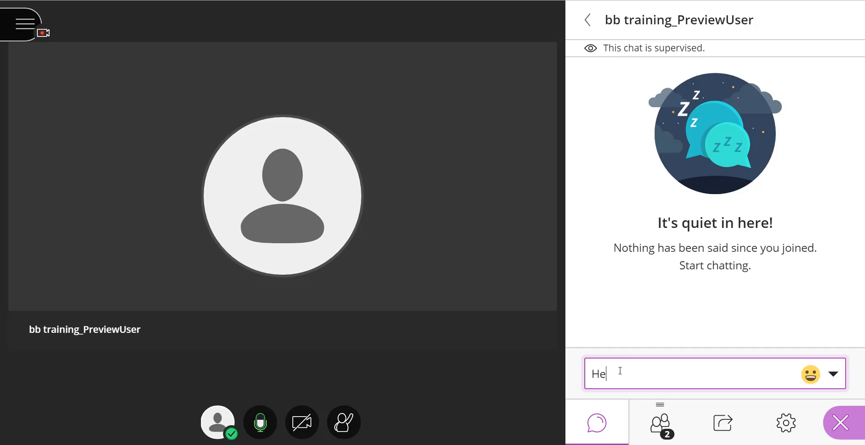
type("llo")
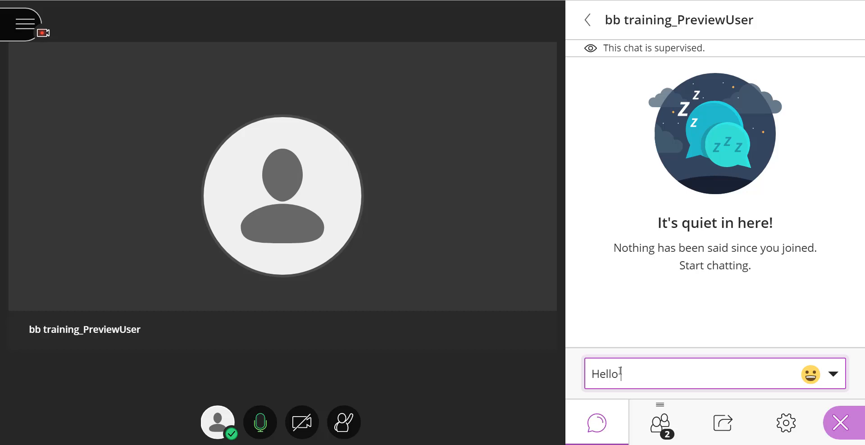
type("bbtraining")
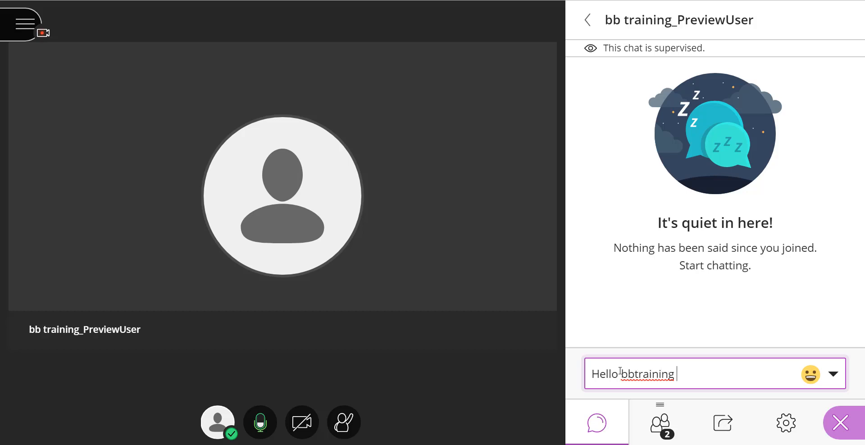
type("Prev")
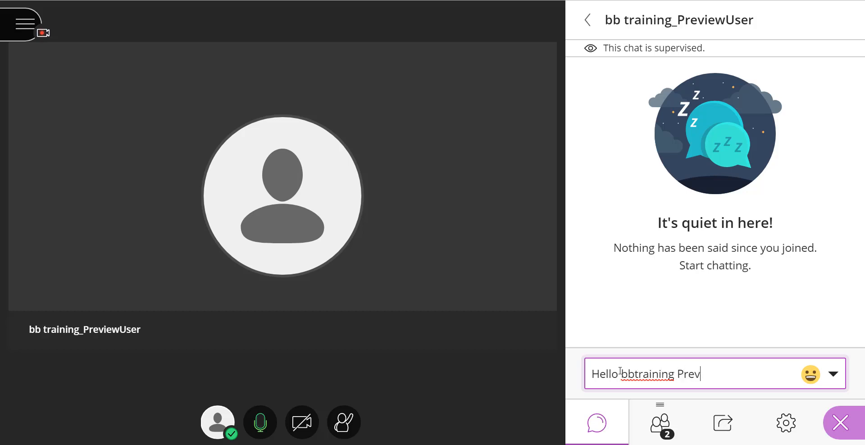
type("iew")
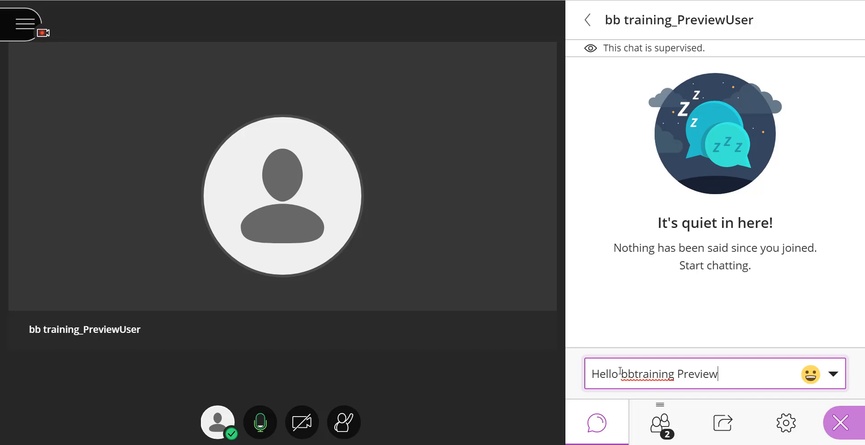
type("User, do")
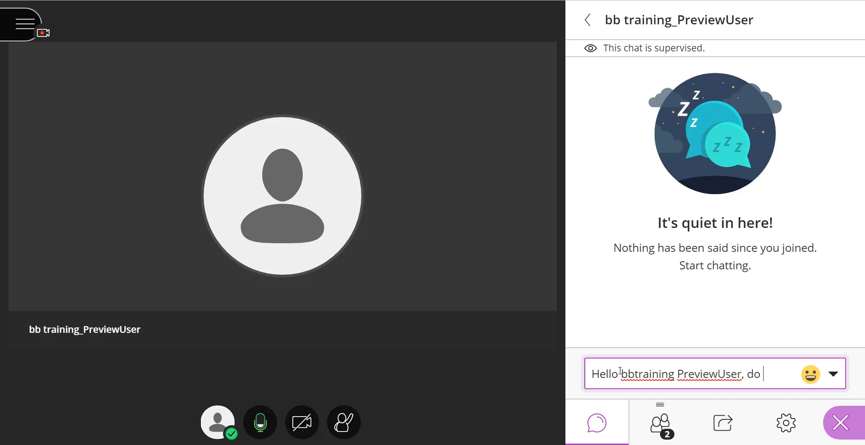
type("you have question")
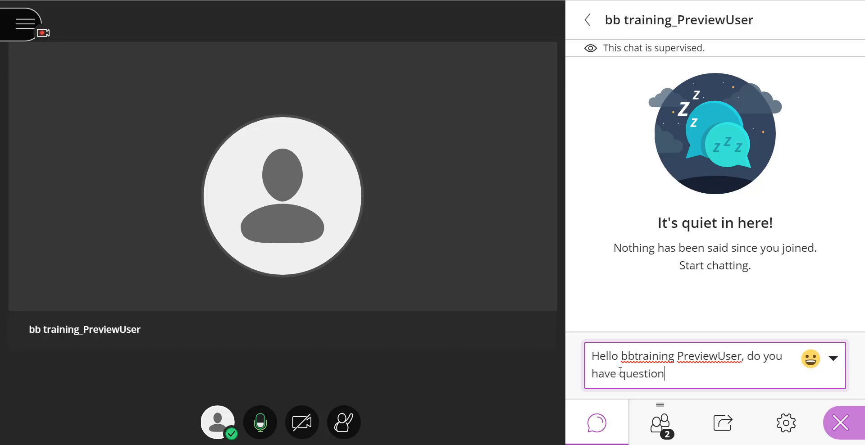
type("s?")
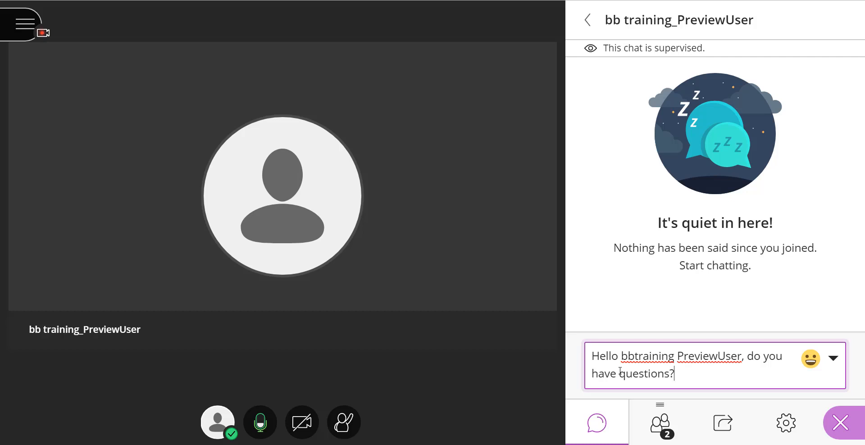
mouse_move(701, 374)
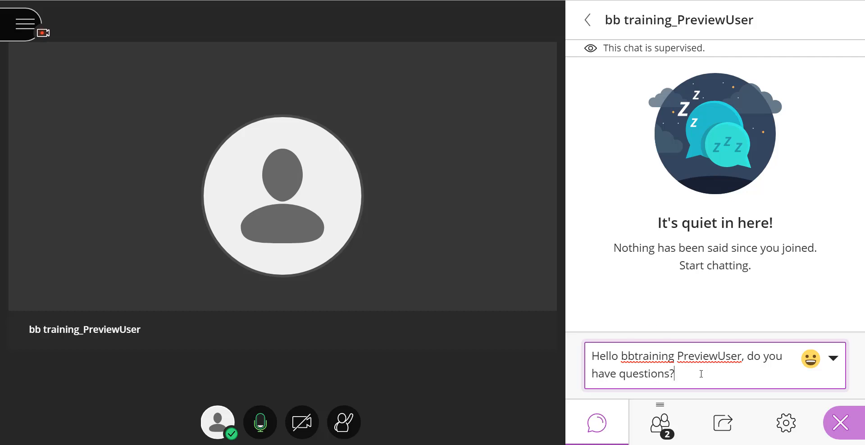
mouse_move(811, 358)
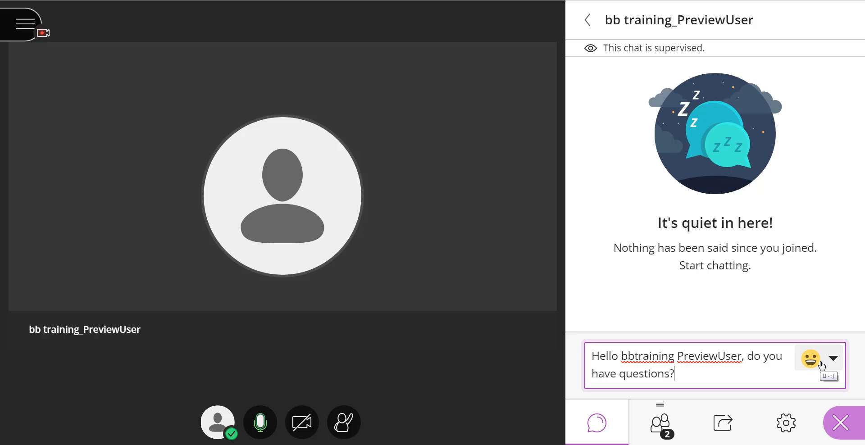
mouse_move(696, 376)
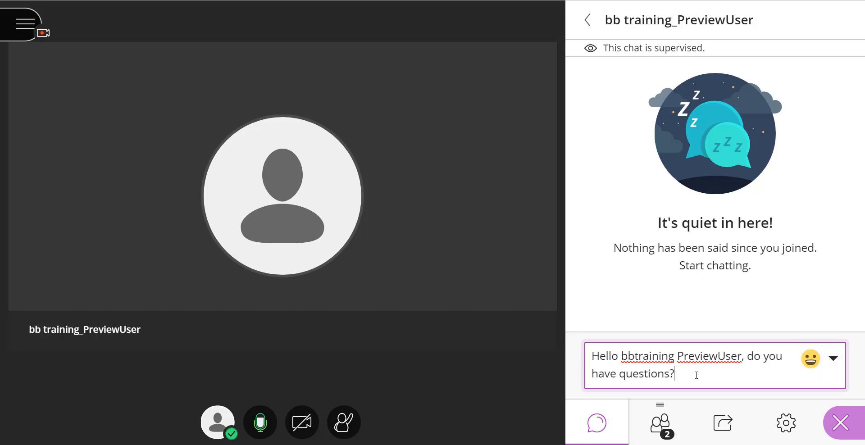
key("Return")
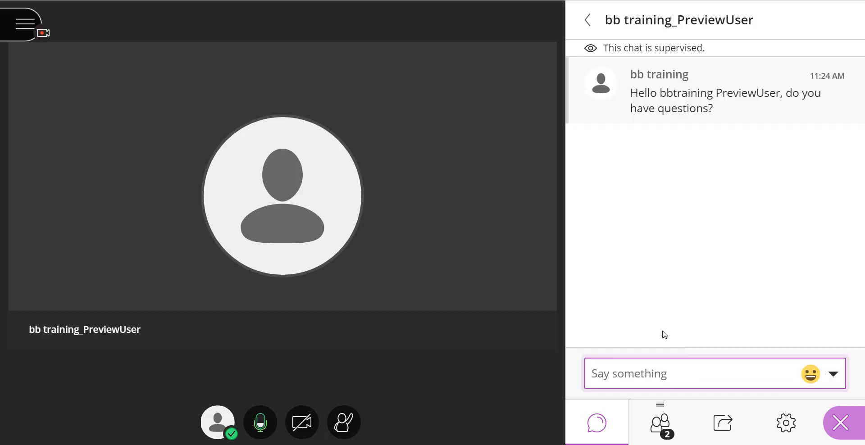
Reply 'That is good.' to the preview user and go back to the chat channel list
left_click(701, 373)
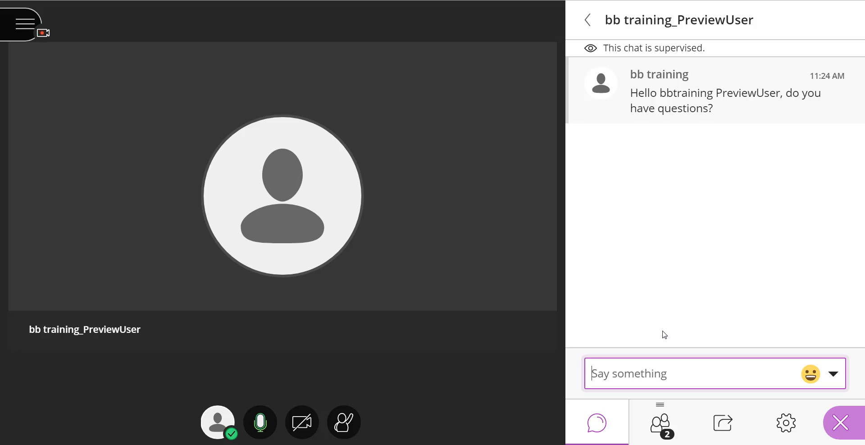
mouse_move(607, 29)
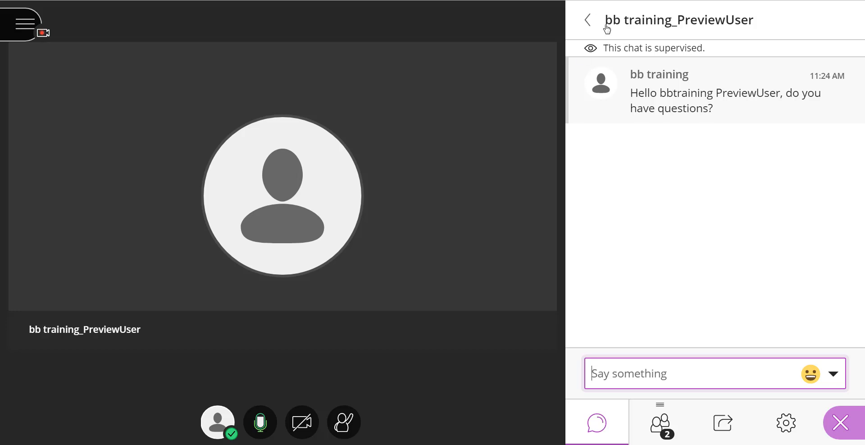
mouse_move(587, 20)
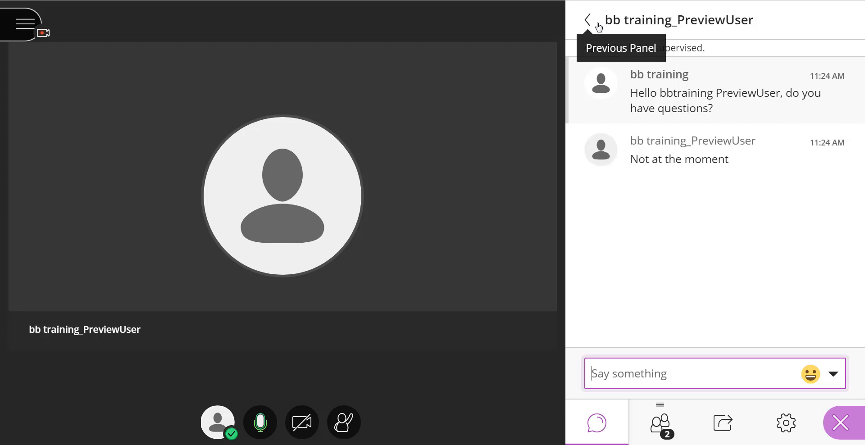
mouse_move(650, 191)
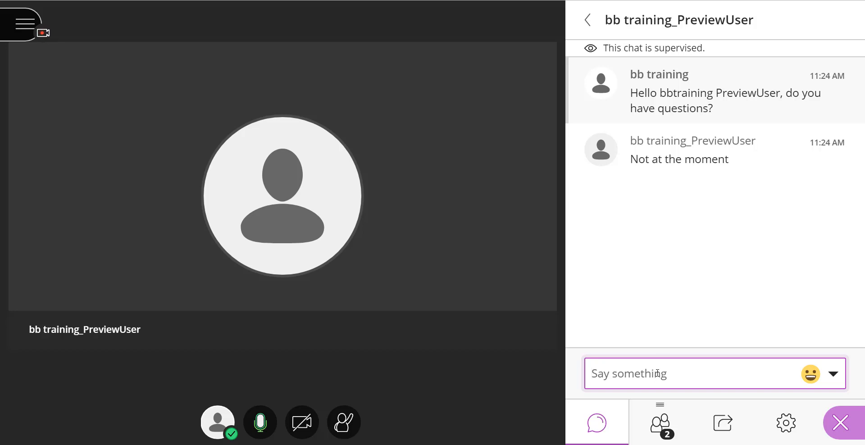
type("THa")
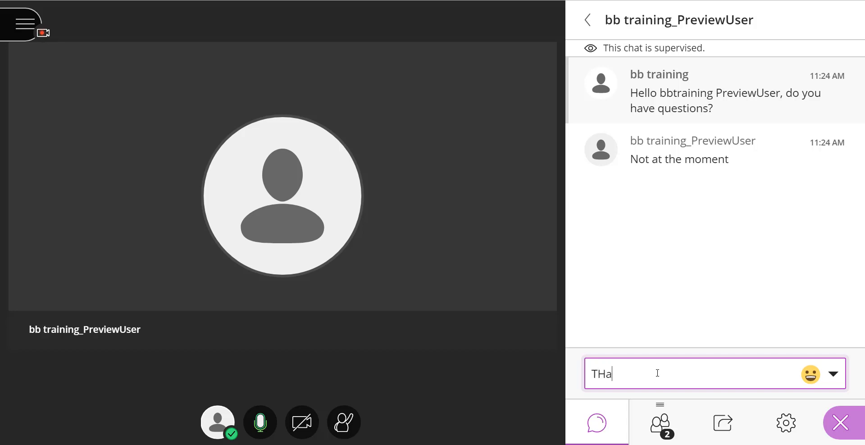
type("is good")
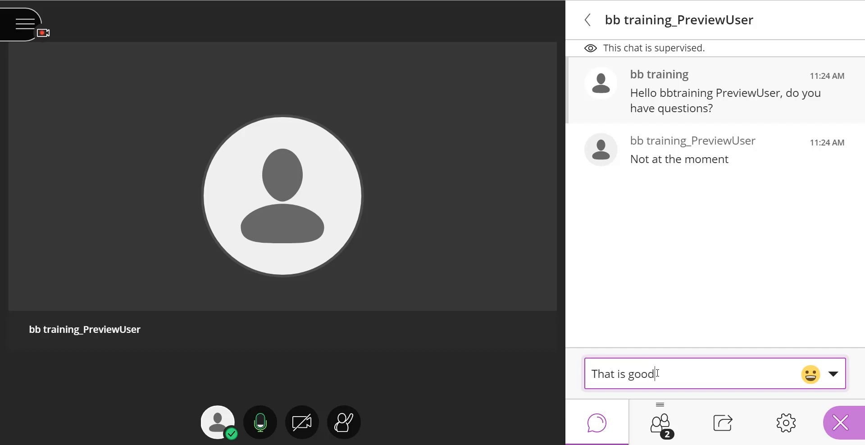
key("Return")
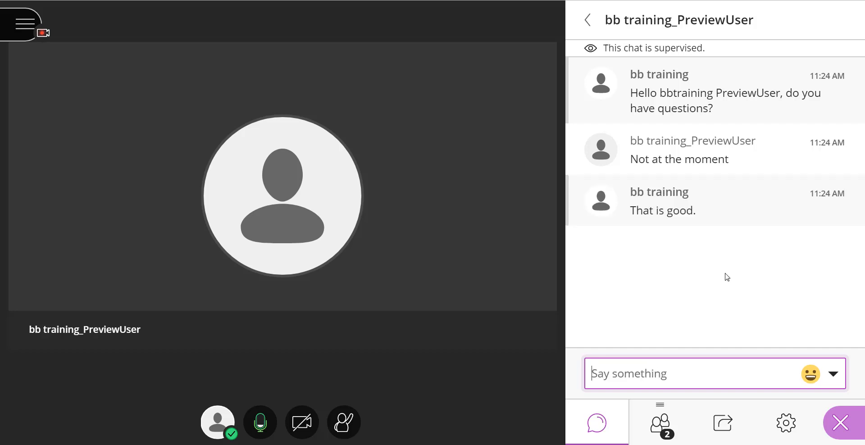
mouse_move(587, 20)
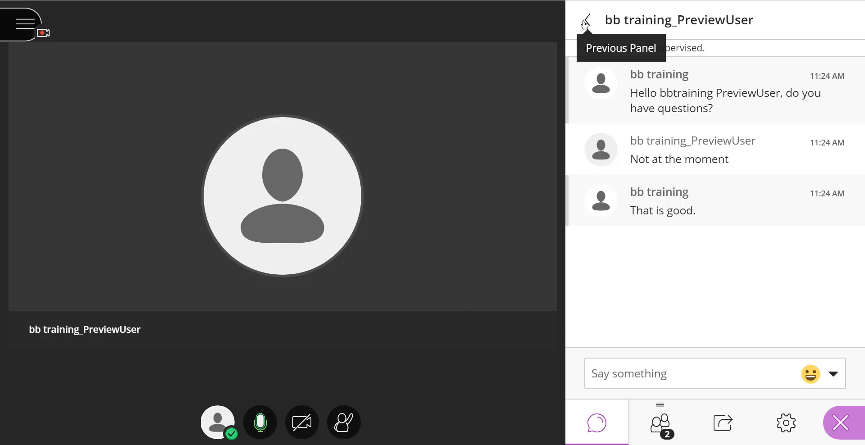
left_click(584, 19)
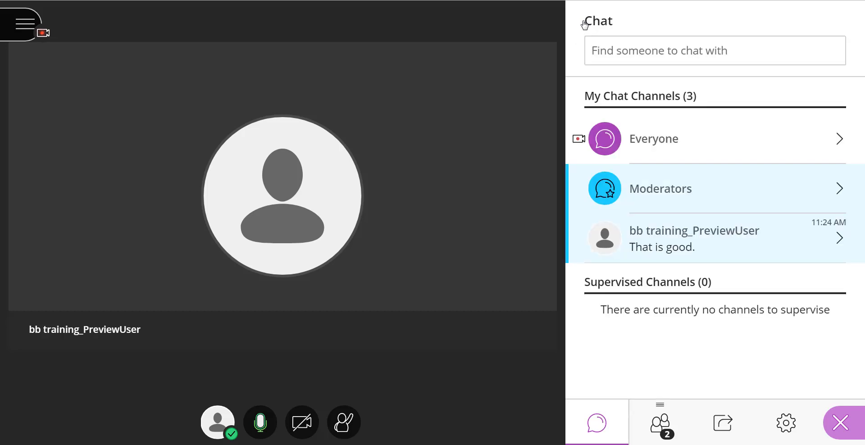